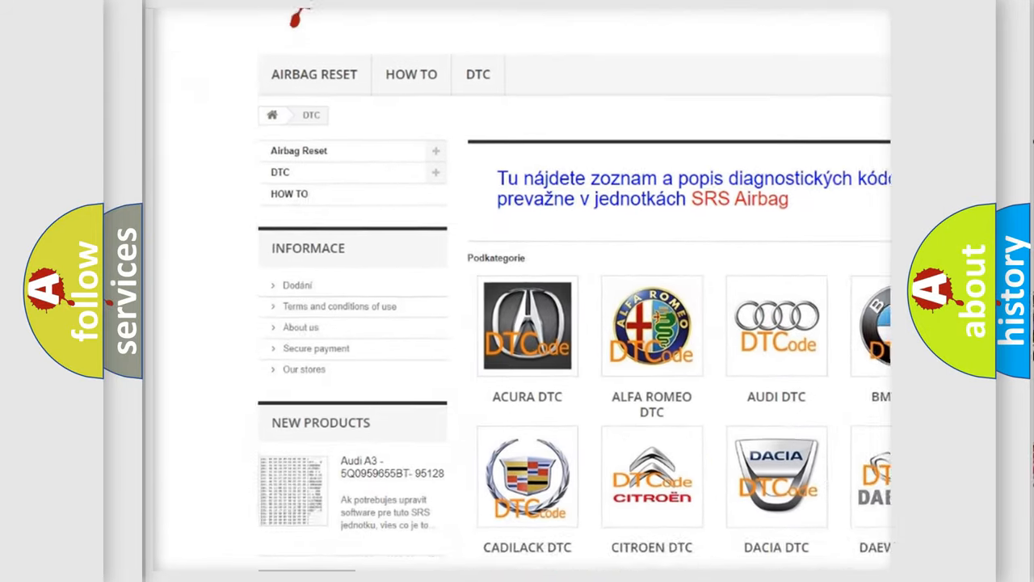
scroll("down", 3)
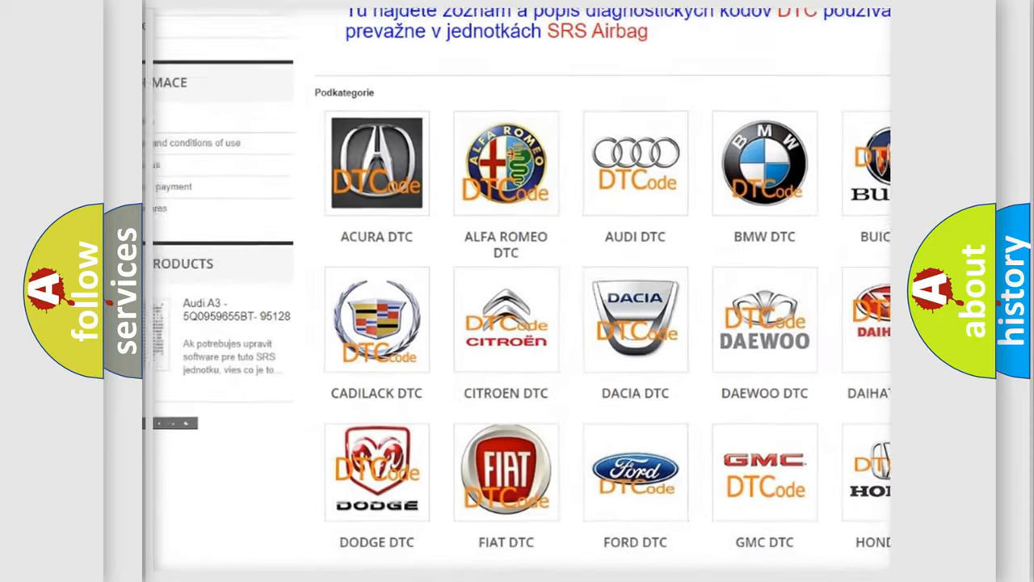
scroll("down", 3)
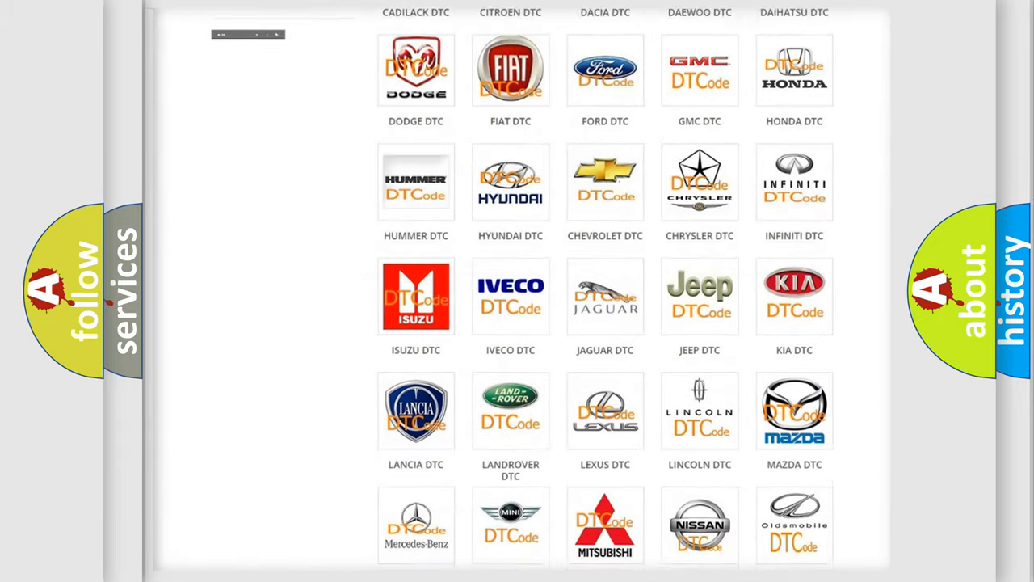
scroll("down", 3)
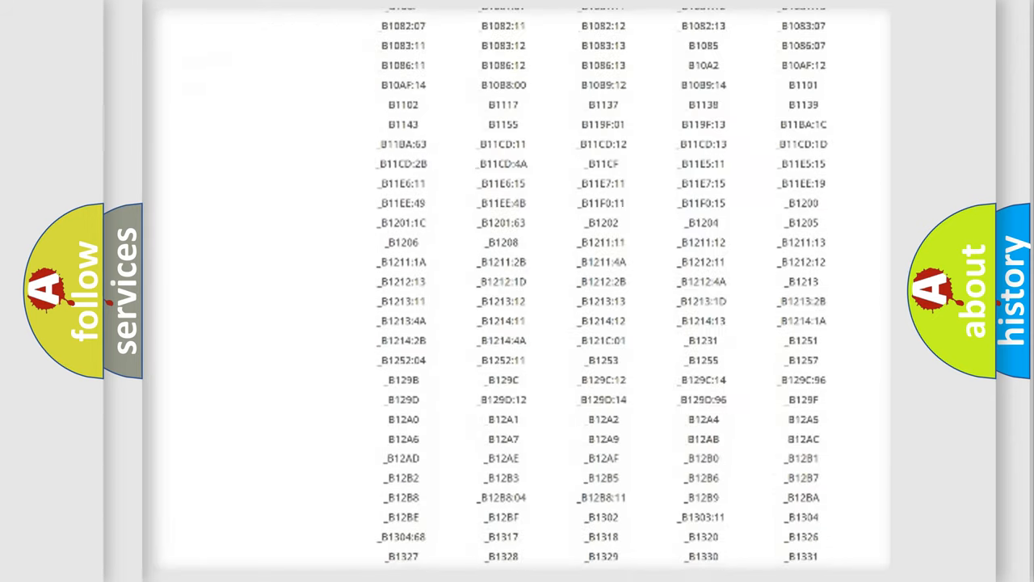
scroll("down", 3)
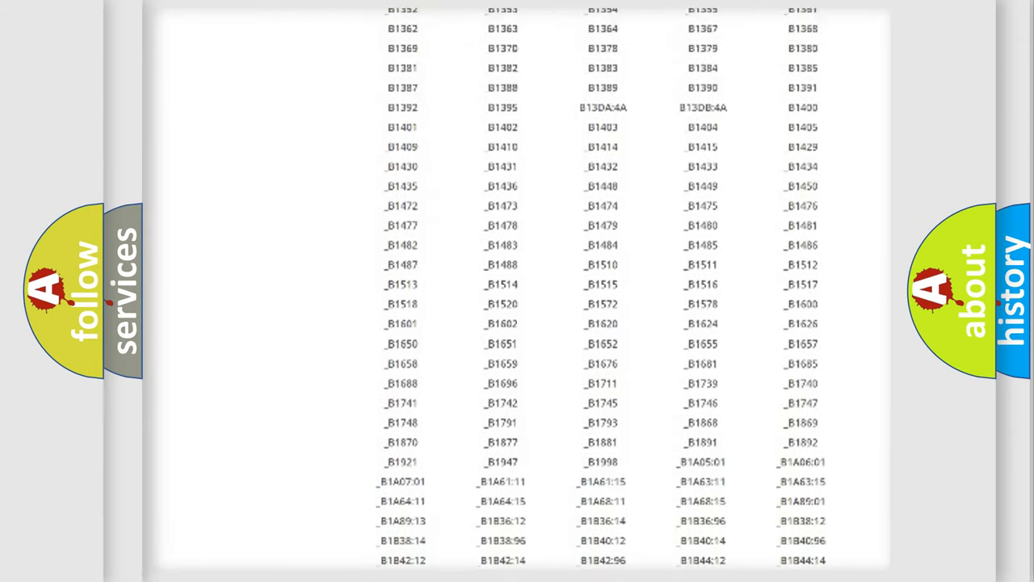